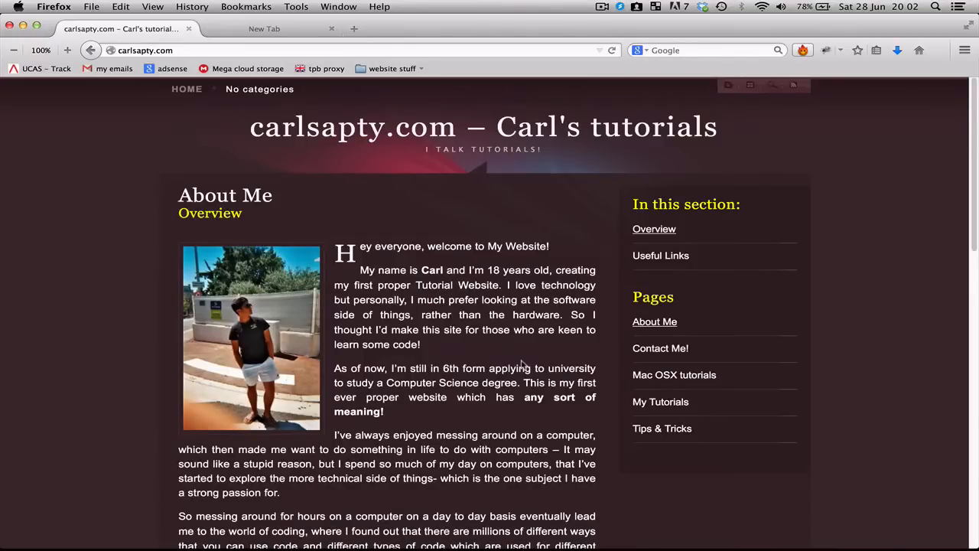
{"action": "mouse_move", "coordinate": [698, 349]}
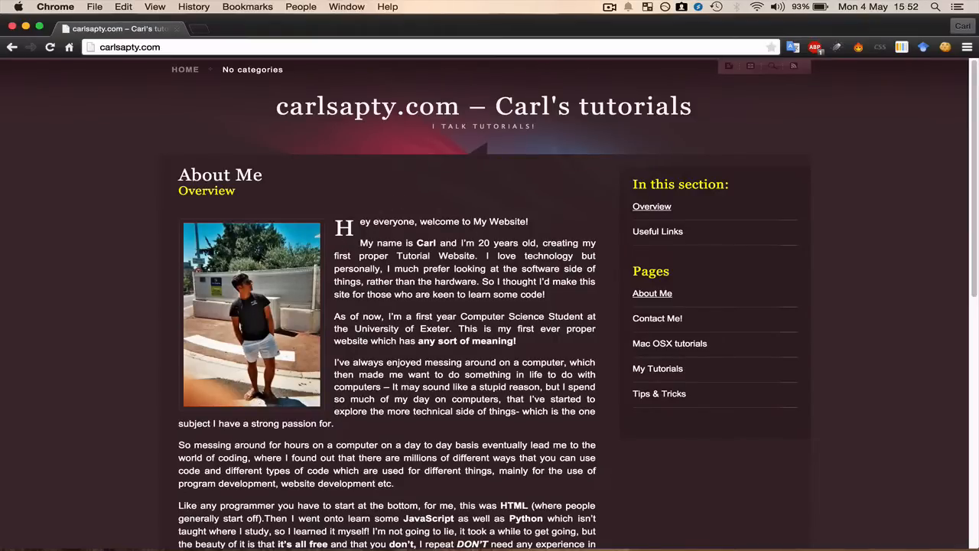
Go to google.com and search for 'download bluej' from the suggestions.
{"action": "scroll", "scroll_direction": "down", "scroll_amount": 3}
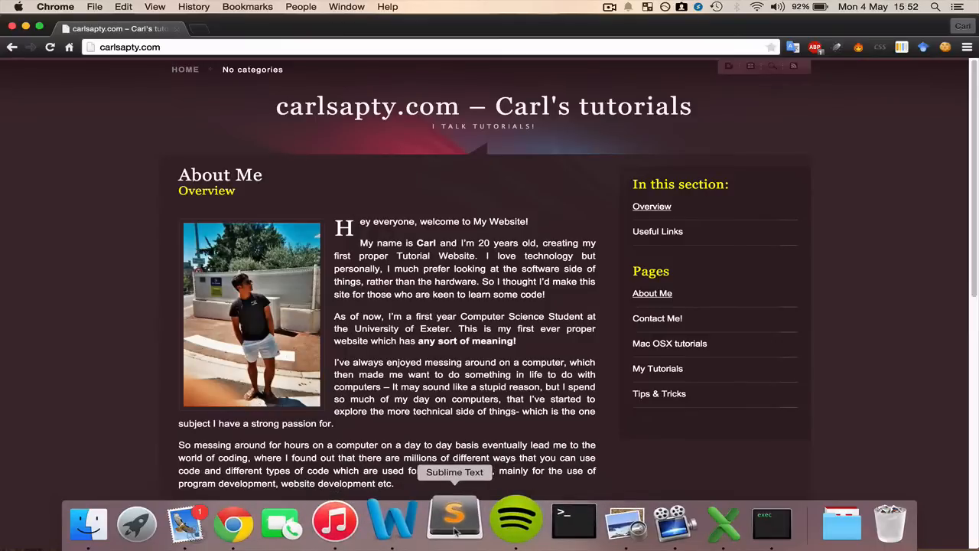
{"action": "left_click", "coordinate": [453, 523]}
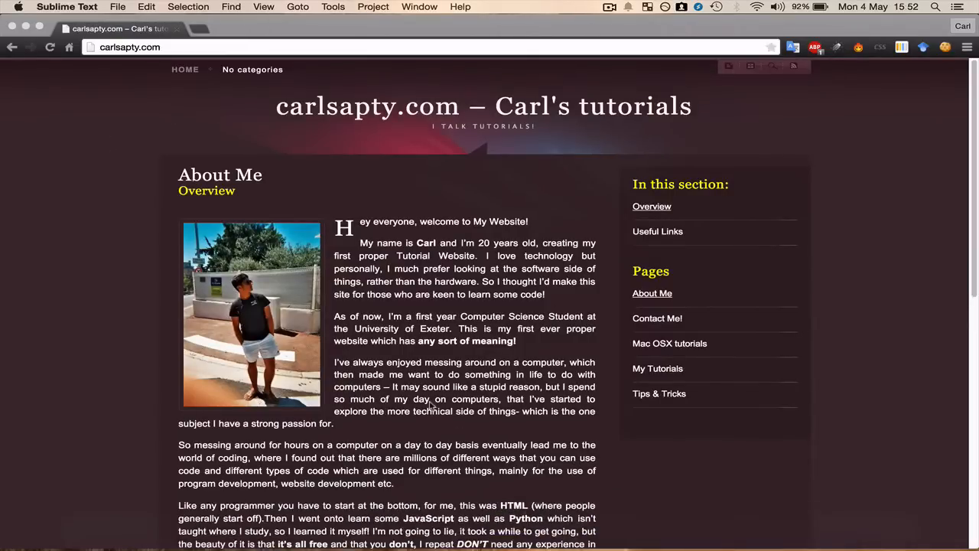
{"action": "mouse_move", "coordinate": [178, 413]}
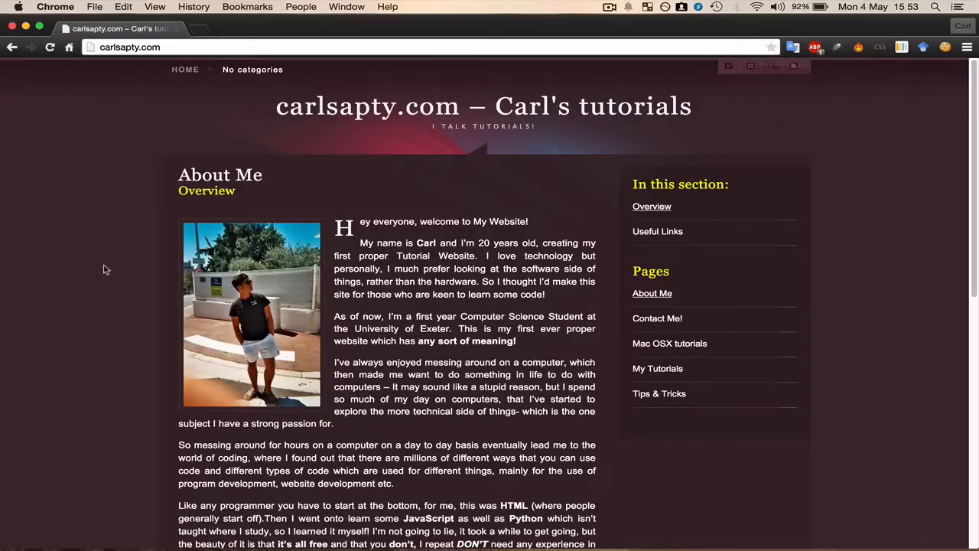
{"action": "type", "text": "google.com"}
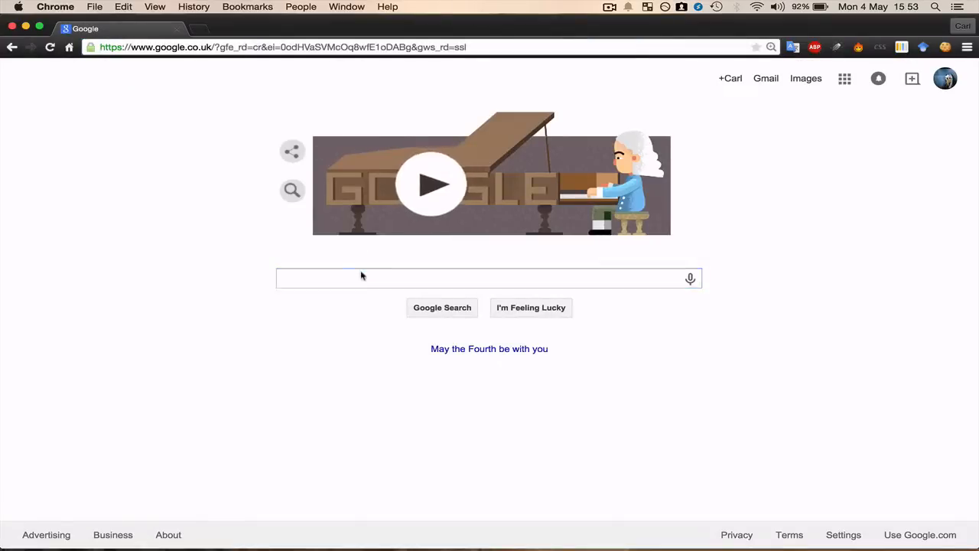
{"action": "type", "text": "downl"}
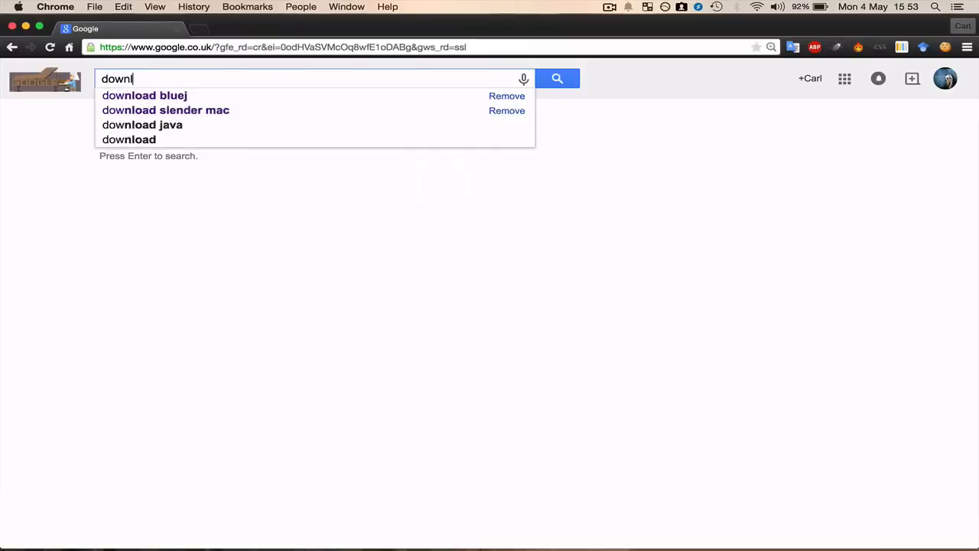
{"action": "left_click", "coordinate": [144, 94]}
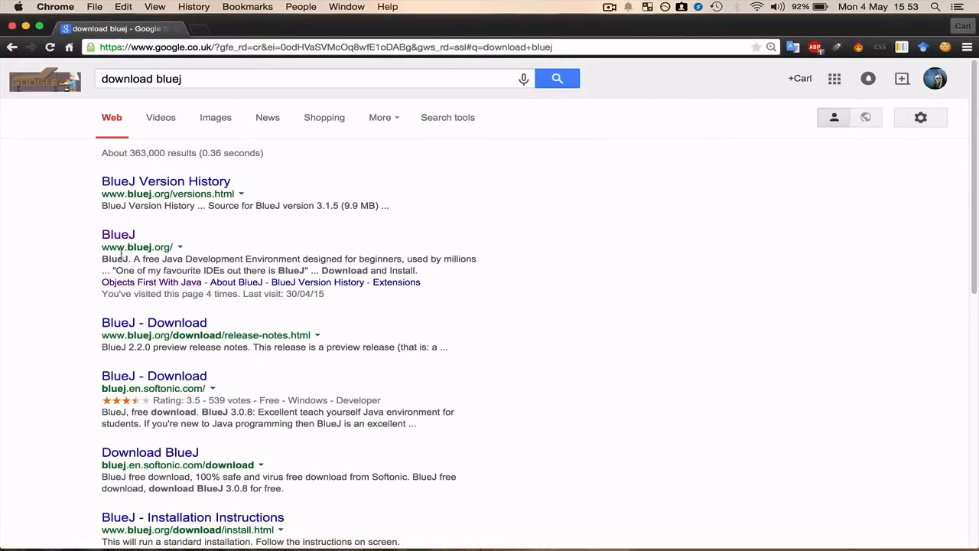
{"action": "left_click", "coordinate": [118, 234]}
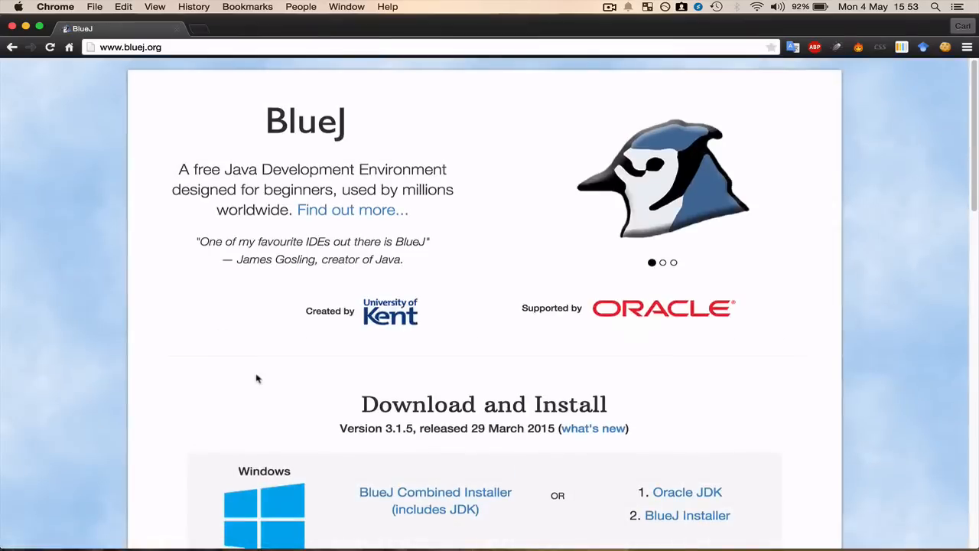
{"action": "scroll", "scroll_direction": "down", "scroll_amount": 3}
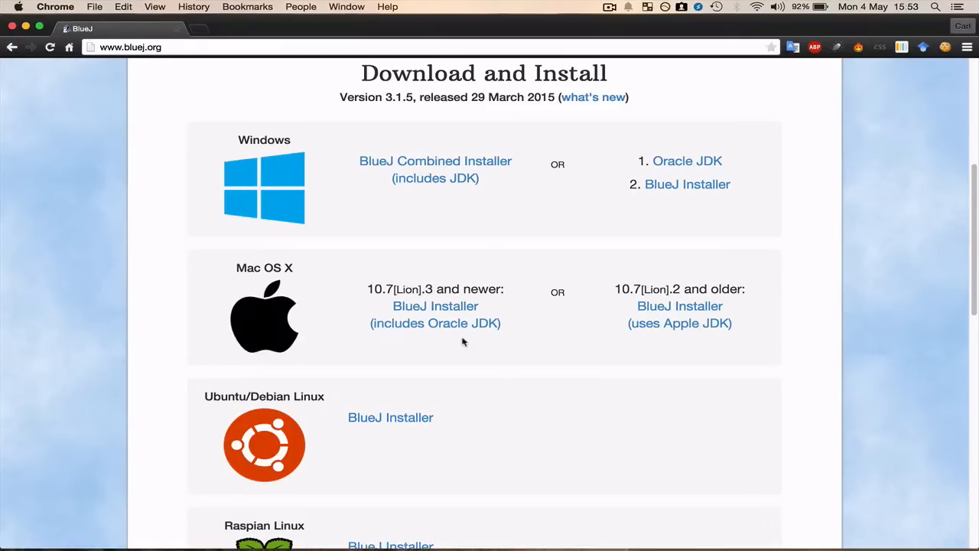
{"action": "scroll", "scroll_direction": "down", "scroll_amount": 3}
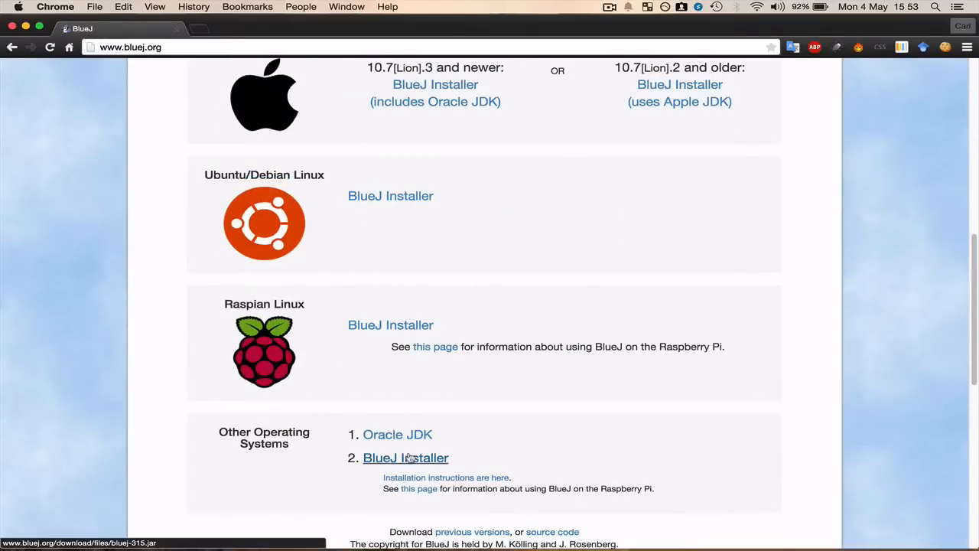
{"action": "scroll", "scroll_direction": "down", "scroll_amount": 3}
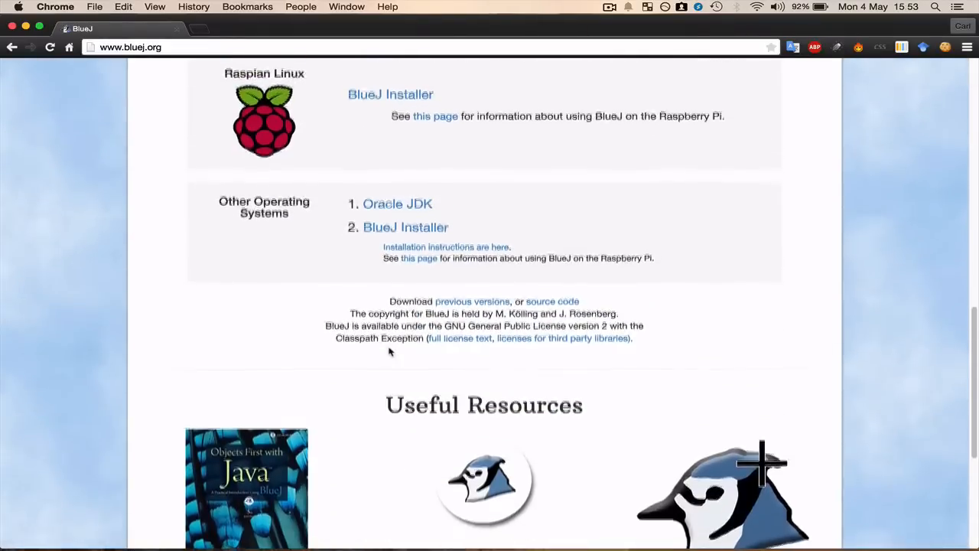
{"action": "scroll", "scroll_direction": "down", "scroll_amount": 3}
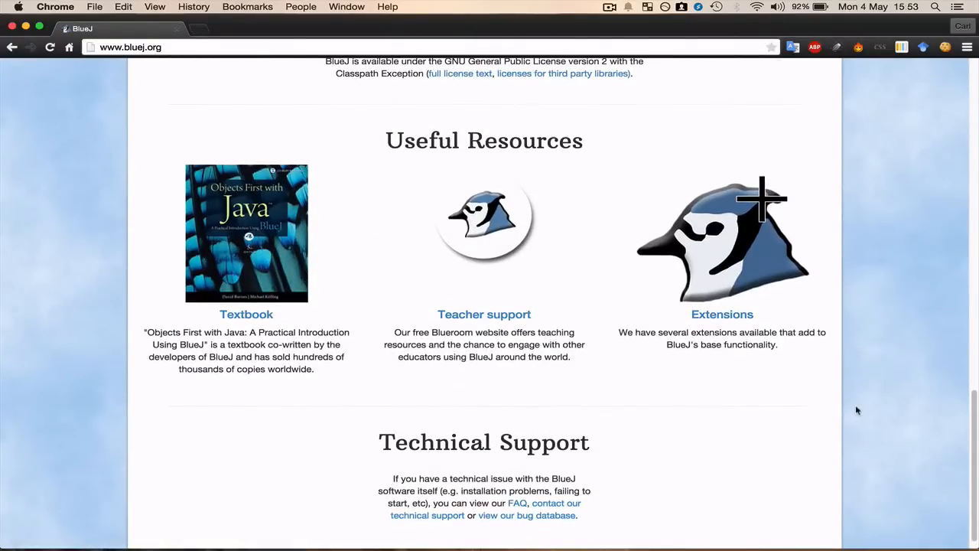
{"action": "mouse_move", "coordinate": [854, 411]}
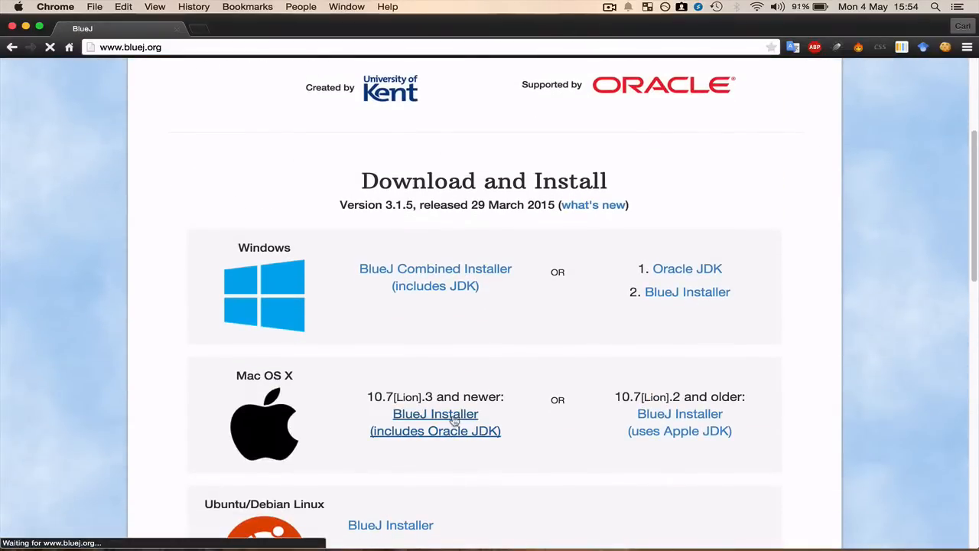
Download the Mac OS X BlueJ Installer (with Oracle JDK) and reveal the zip in Downloads.
{"action": "left_click", "coordinate": [435, 414]}
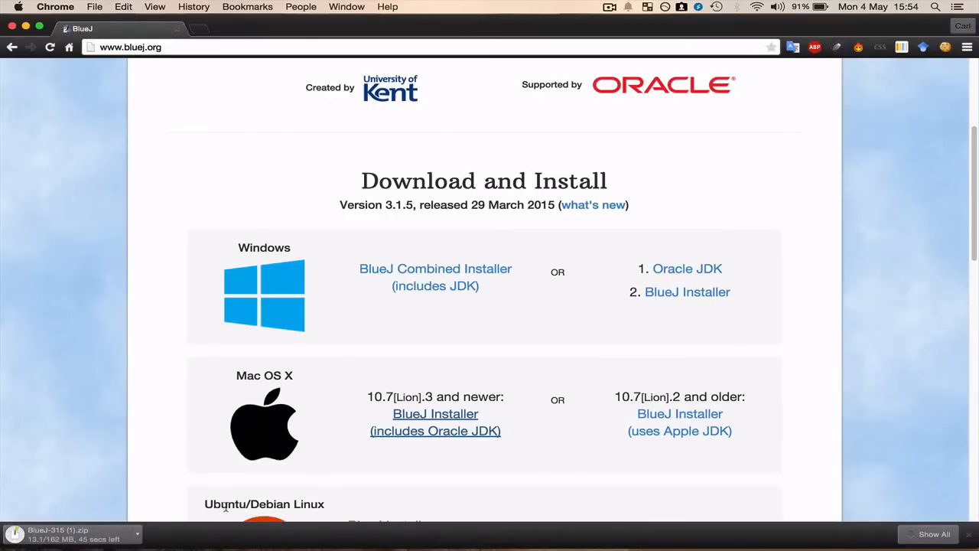
{"action": "mouse_move", "coordinate": [635, 115]}
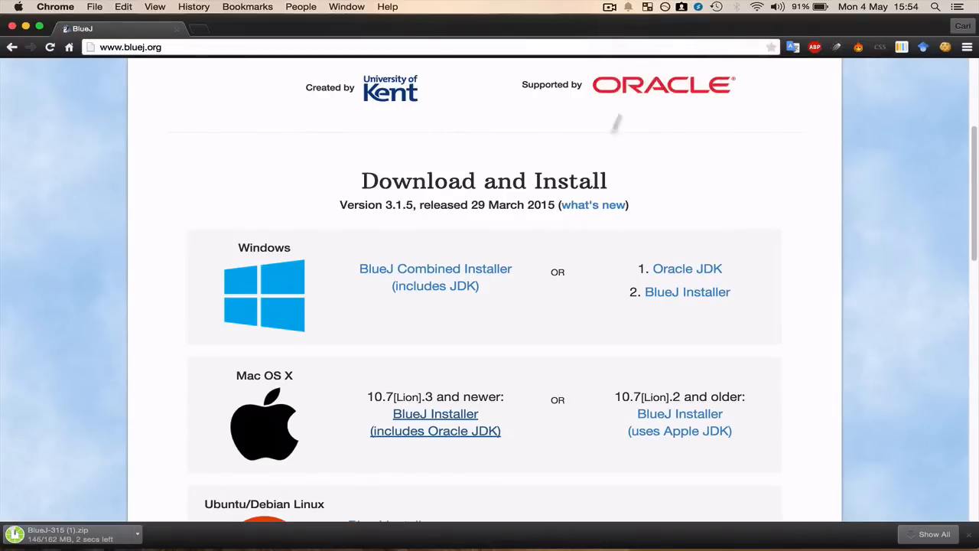
{"action": "mouse_move", "coordinate": [128, 437]}
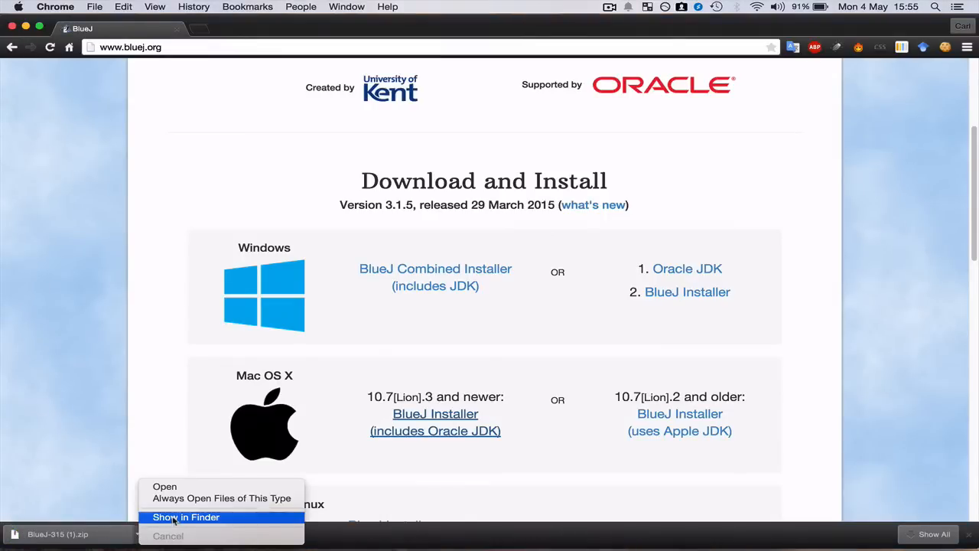
{"action": "left_click", "coordinate": [186, 517]}
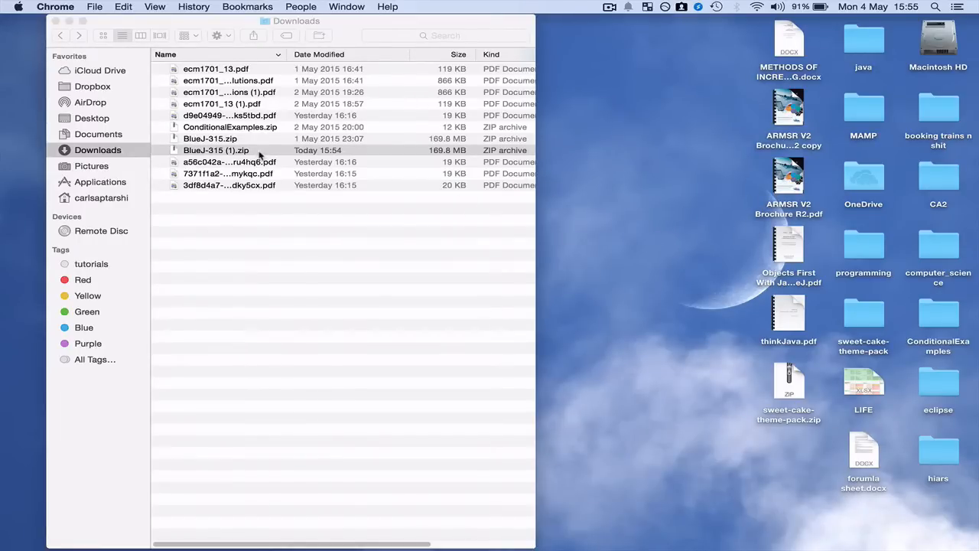
{"action": "double_click", "coordinate": [216, 150]}
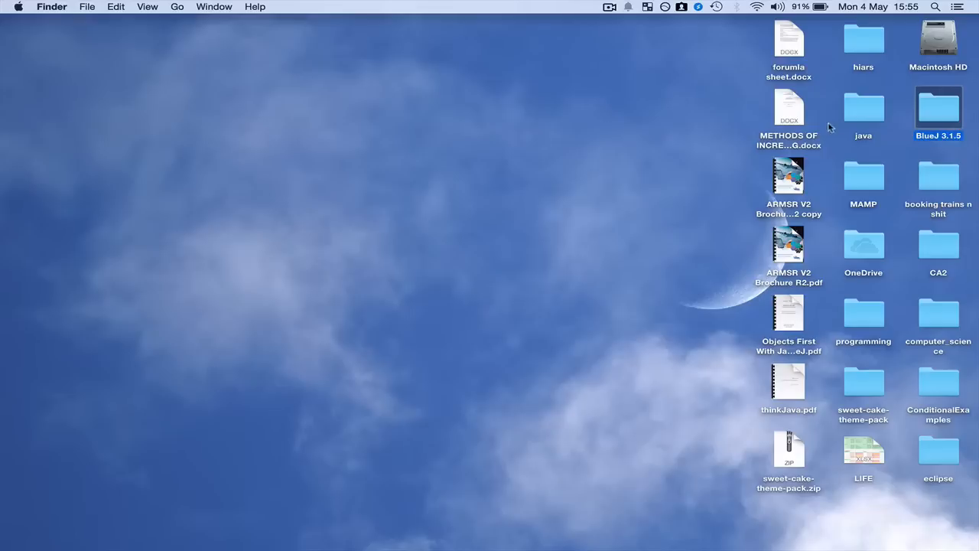
{"action": "mouse_move", "coordinate": [952, 156]}
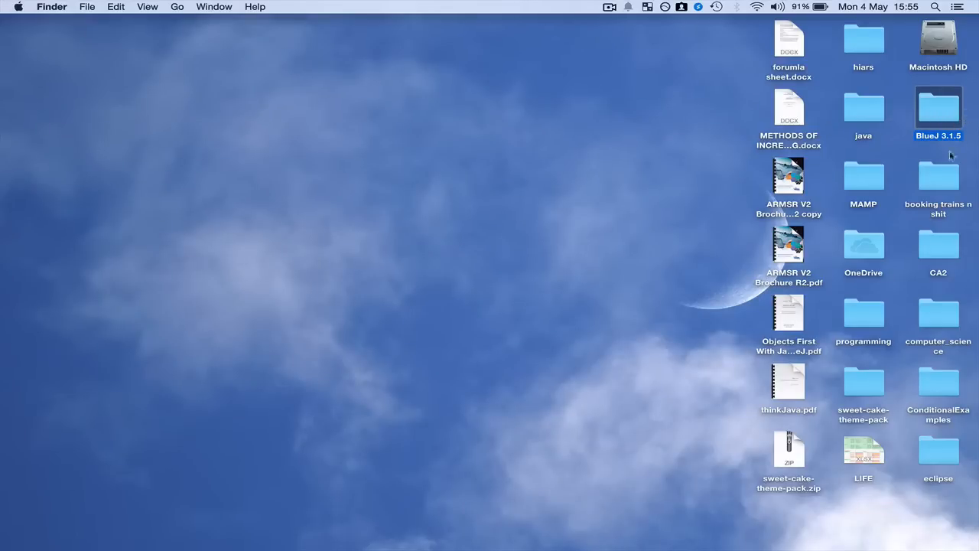
{"action": "mouse_move", "coordinate": [957, 132]}
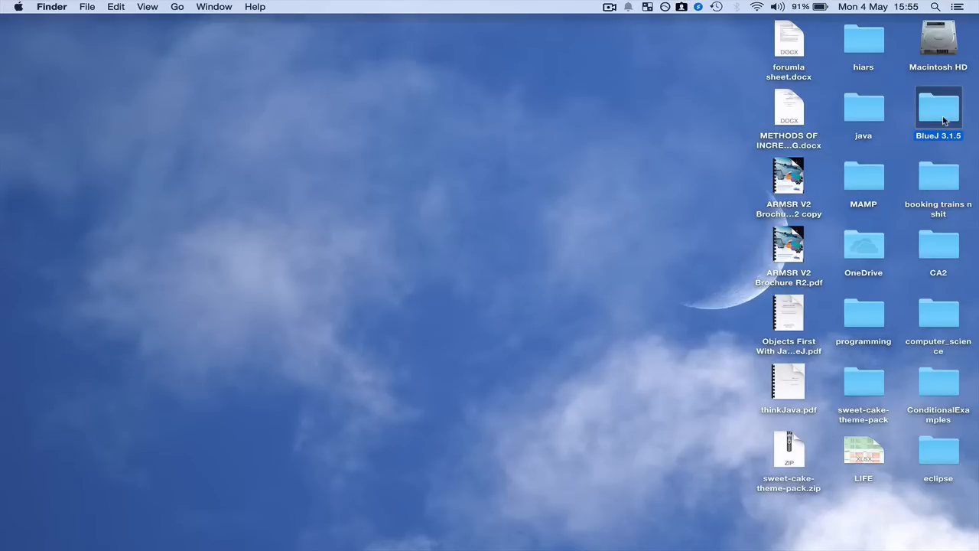
{"action": "double_click", "coordinate": [938, 107]}
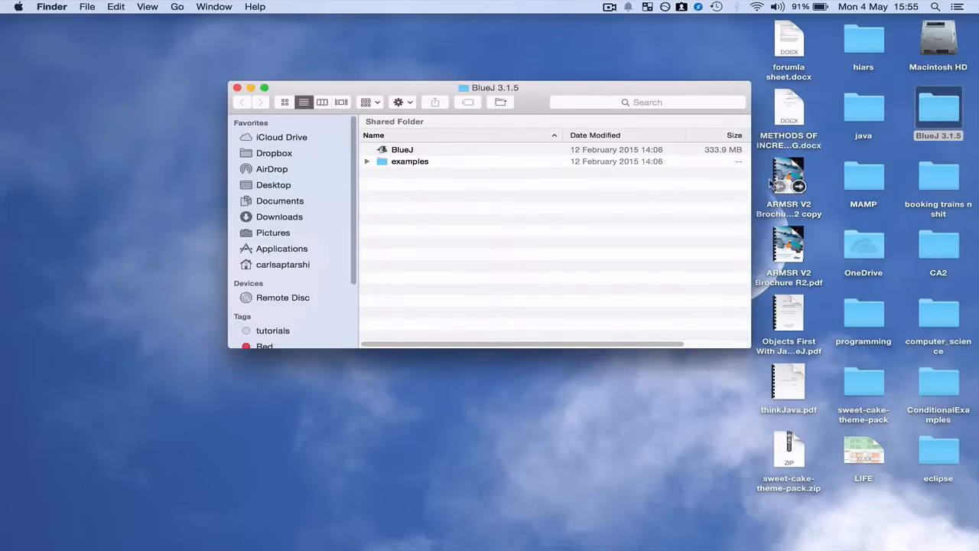
{"action": "mouse_move", "coordinate": [364, 217]}
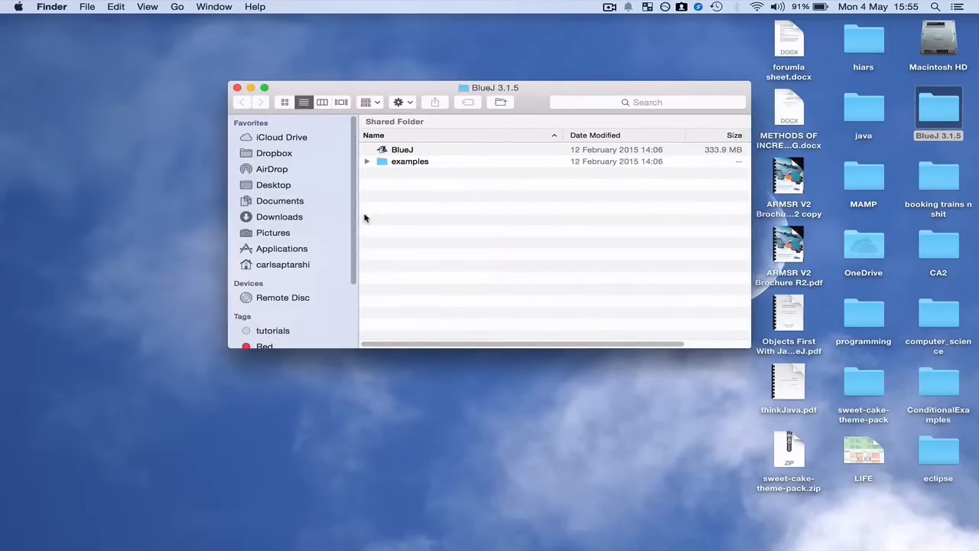
{"action": "mouse_move", "coordinate": [425, 151]}
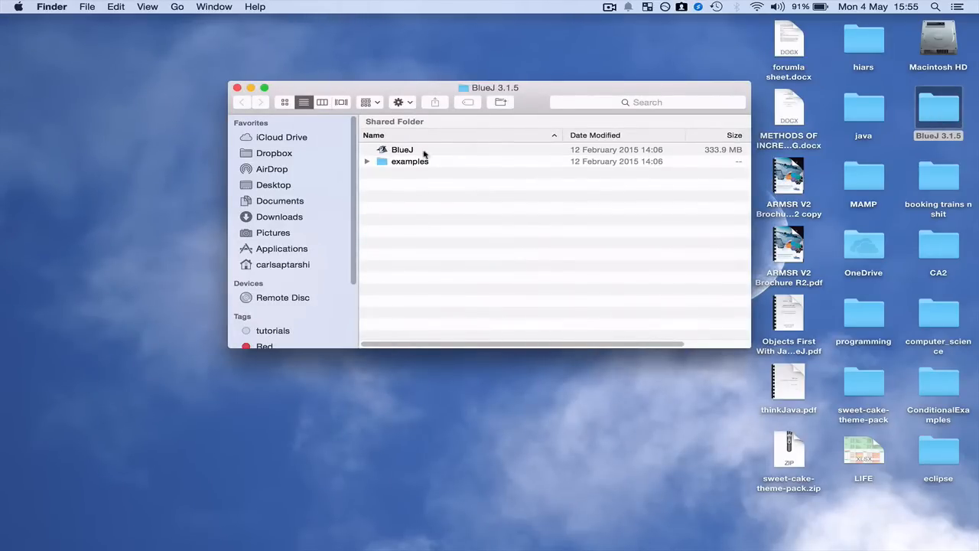
{"action": "left_click", "coordinate": [402, 150]}
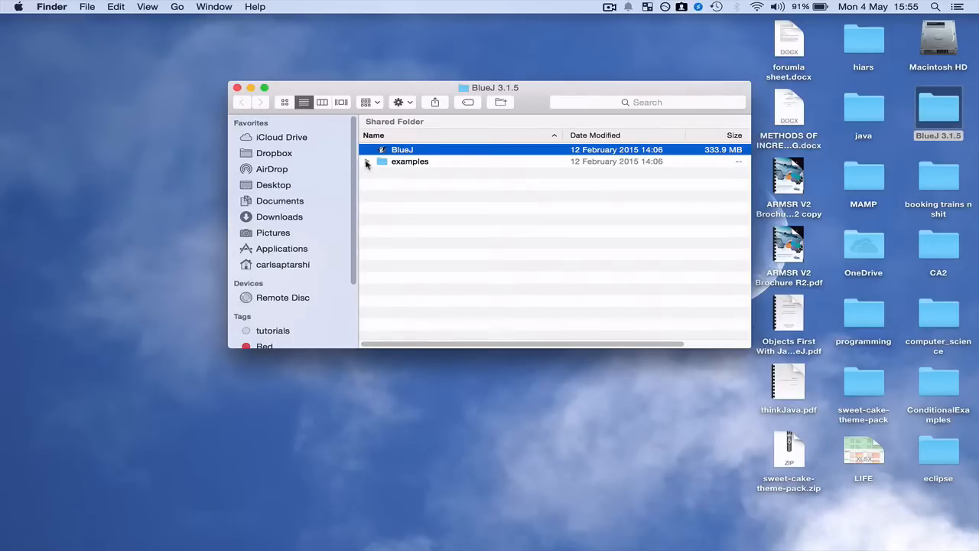
{"action": "left_click", "coordinate": [367, 162]}
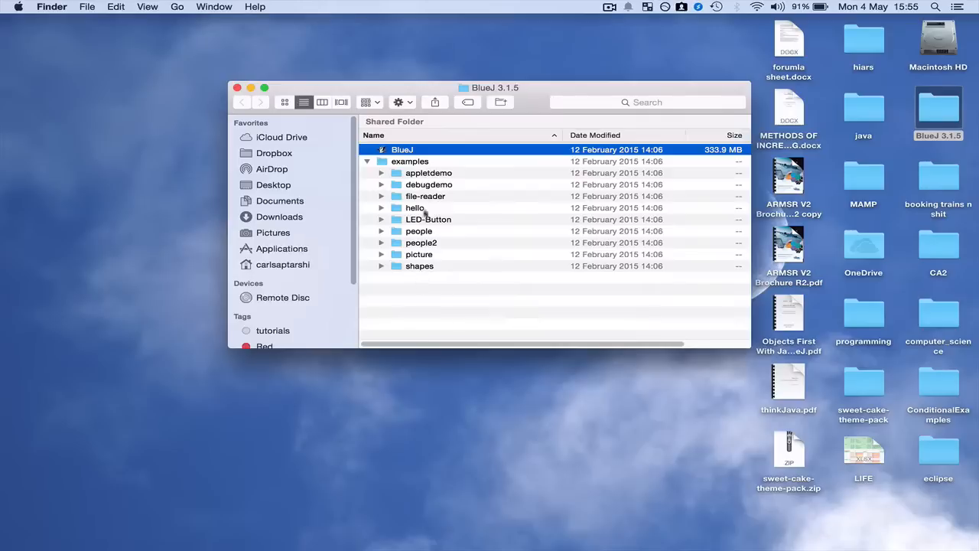
{"action": "mouse_move", "coordinate": [416, 278]}
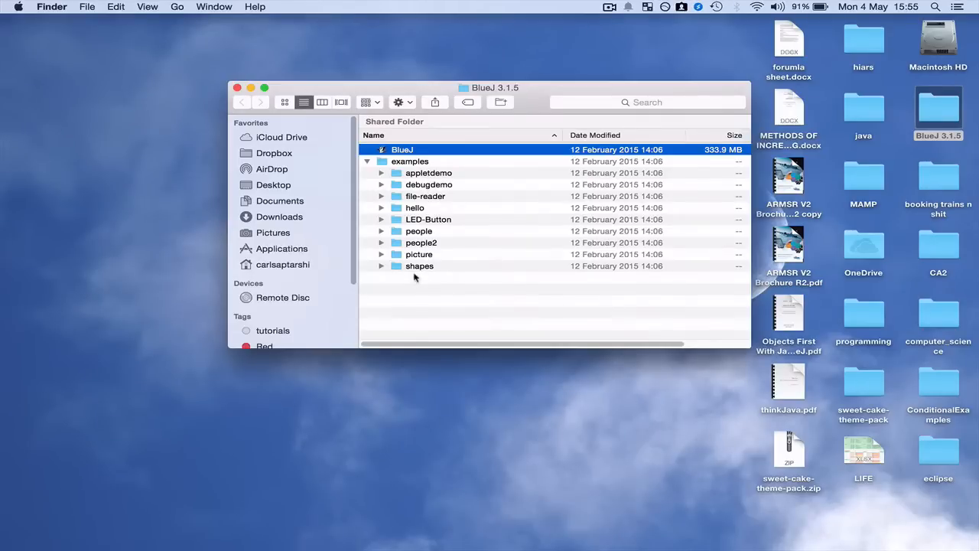
{"action": "mouse_move", "coordinate": [386, 217]}
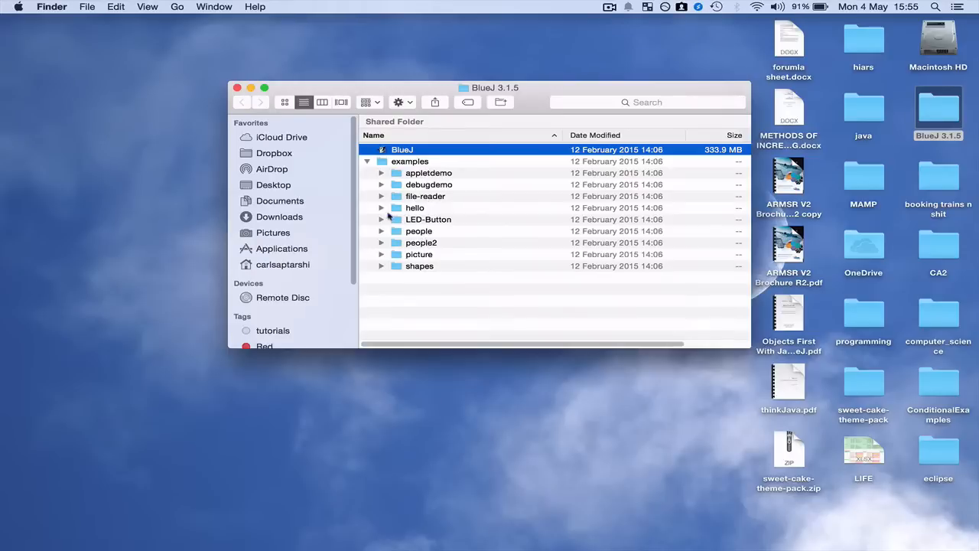
{"action": "left_click", "coordinate": [381, 208]}
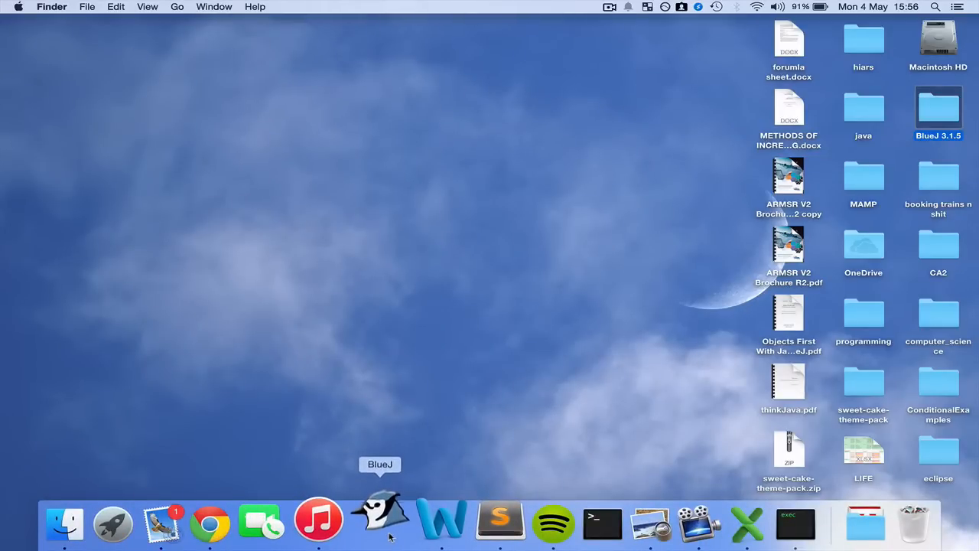
Launch BlueJ from the Dock, confirm the verification prompt, and centre its window.
{"action": "left_click", "coordinate": [380, 523]}
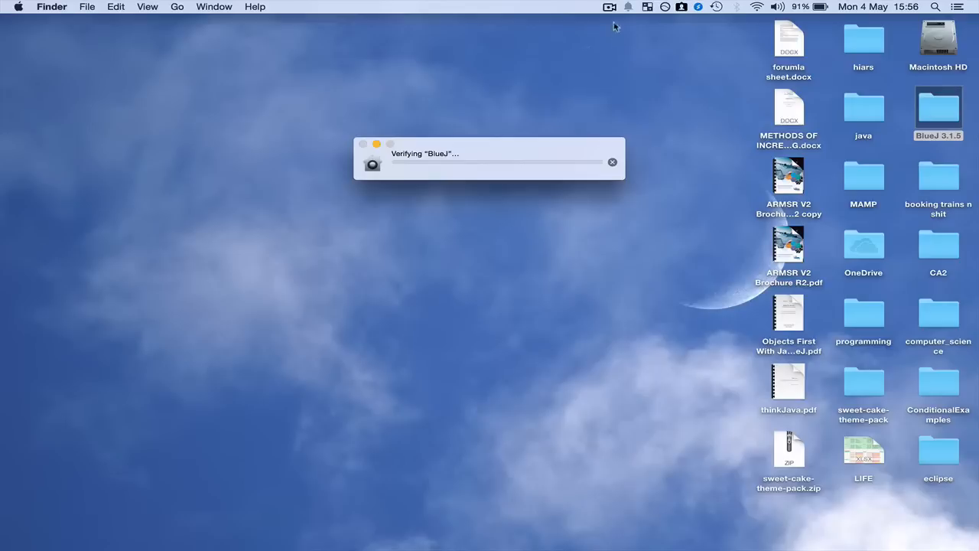
{"action": "left_click", "coordinate": [608, 6]}
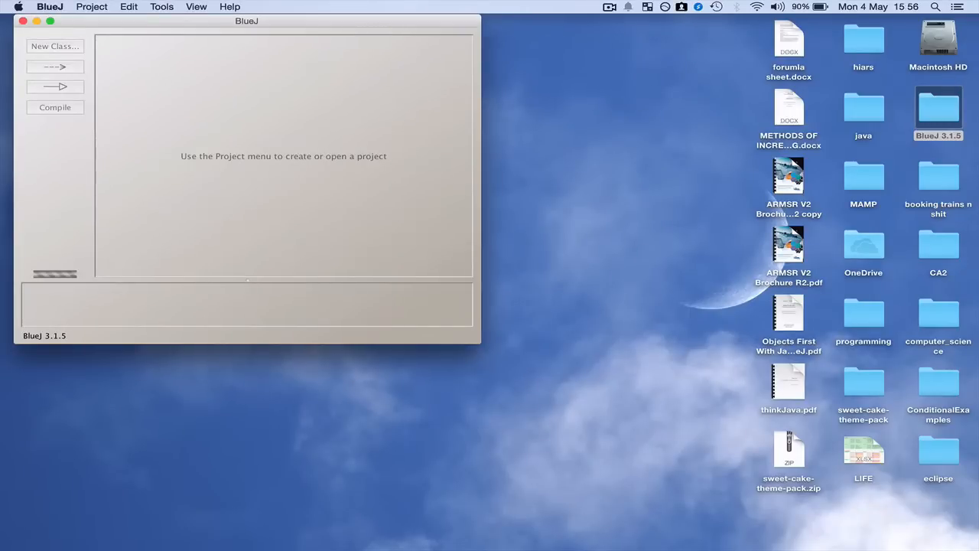
{"action": "left_click_drag", "start_coordinate": [246, 21], "coordinate": [483, 107]}
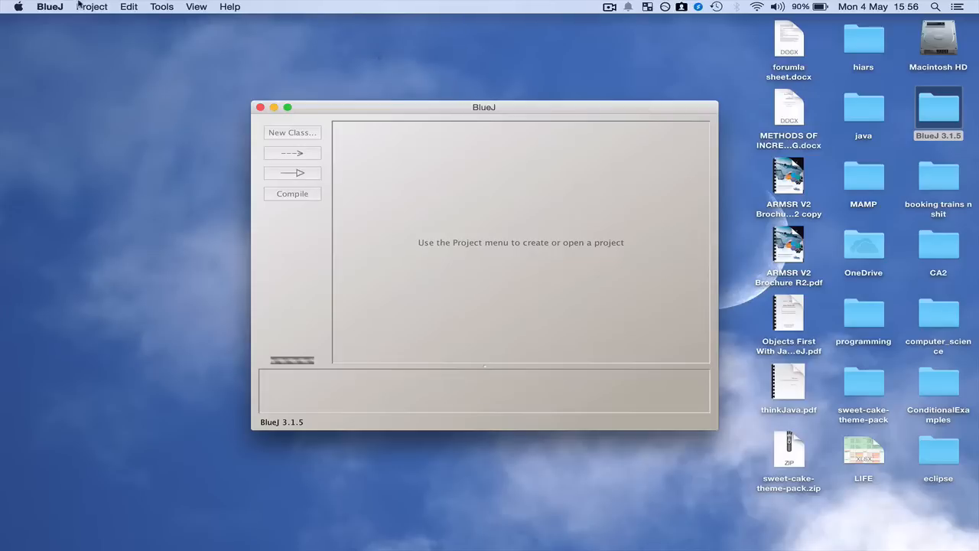
Create a new project named 'project1' via Project > New Project.
{"action": "left_click", "coordinate": [92, 7]}
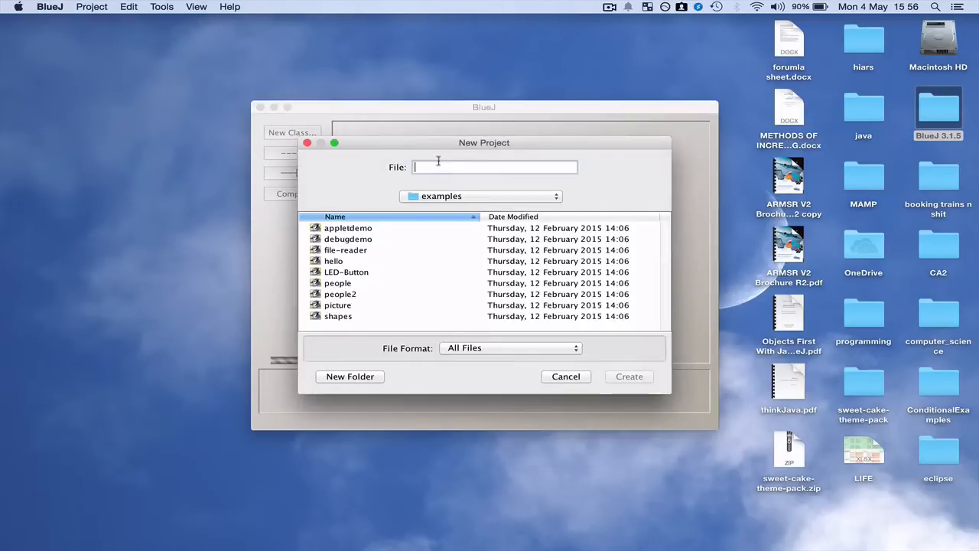
{"action": "type", "text": "pro"}
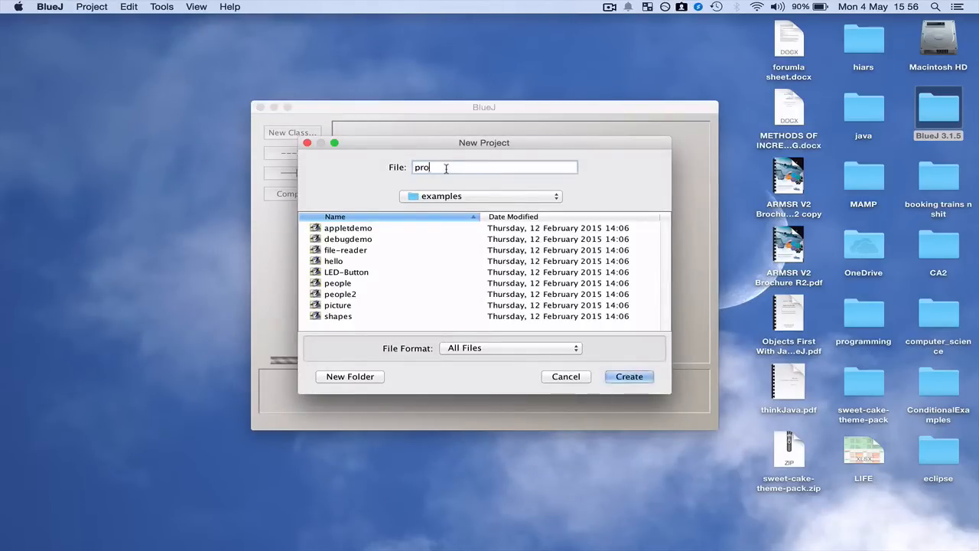
{"action": "left_click", "coordinate": [628, 376]}
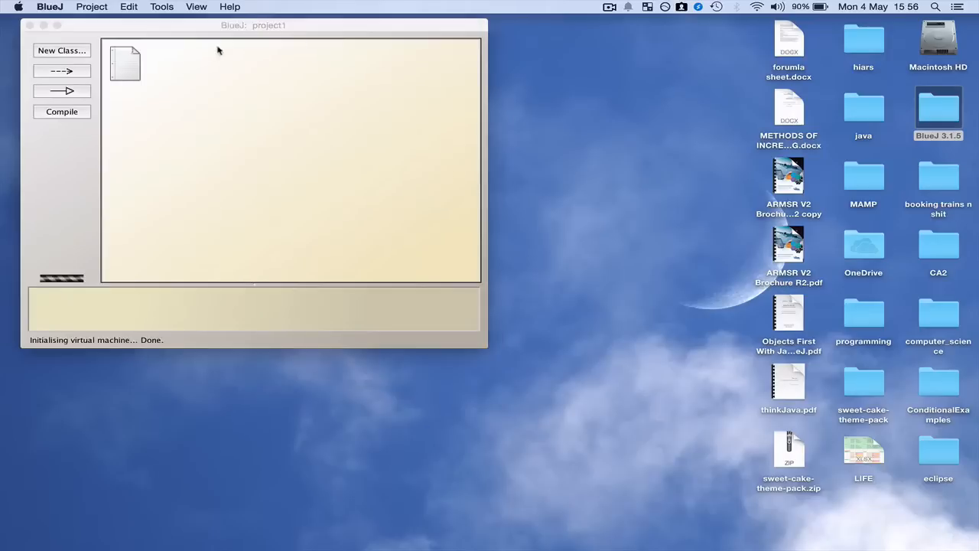